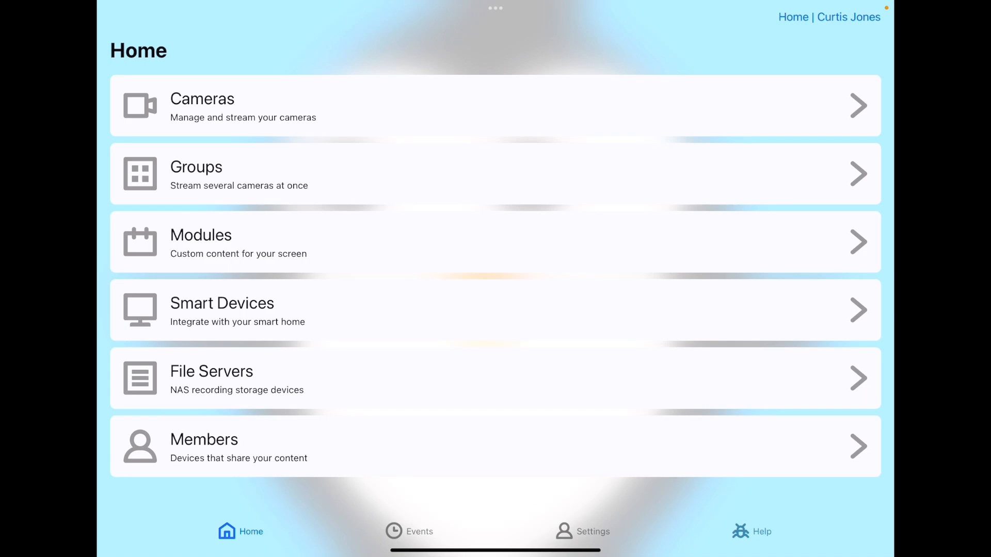
Open Settings and scroll to the Integrations list with UniFi Protect, S3, Nest and YouTube.
click(591, 531)
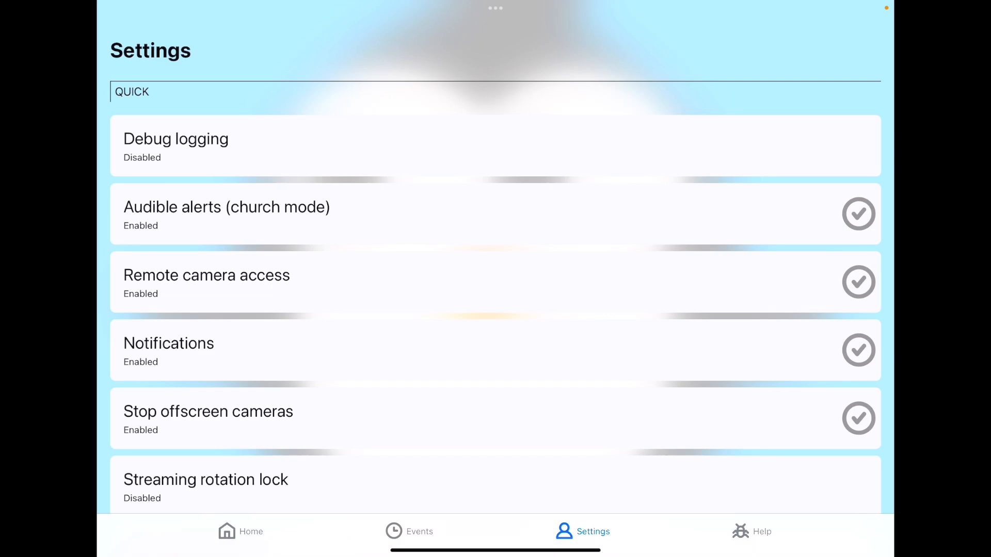
scroll(down, 3)
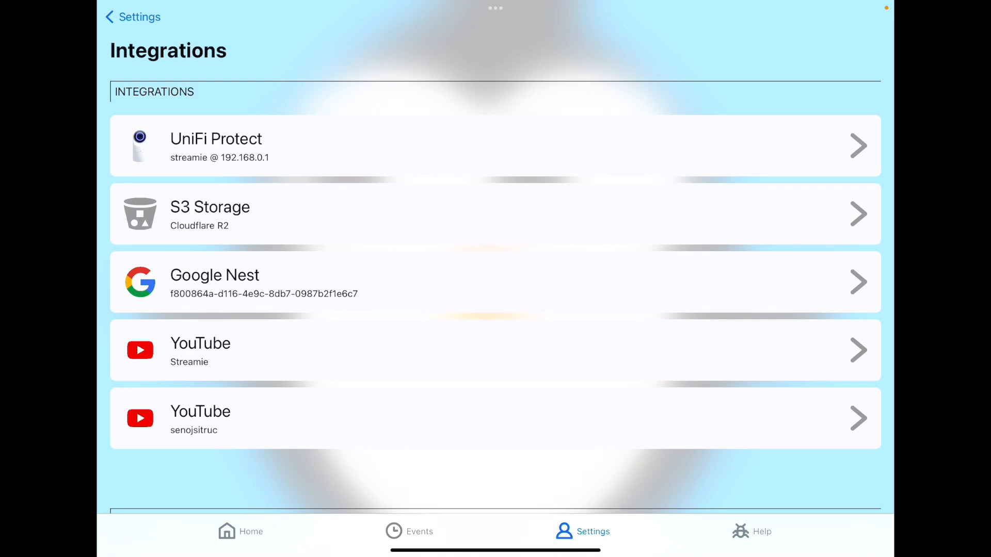
scroll(down, 3)
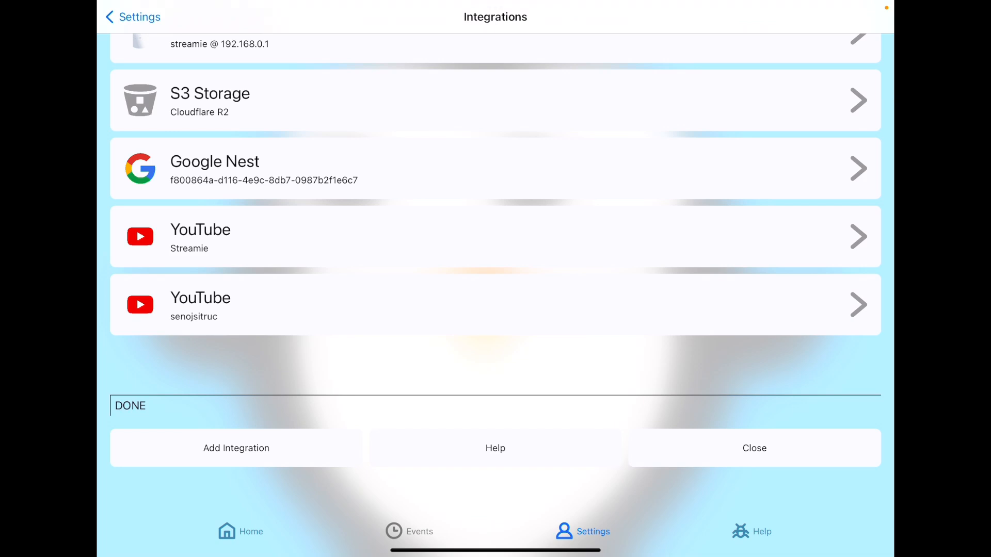
Test the S3 Storage (Cloudflare R2) connection, dismiss the Success alert, and return to Integrations.
click(235, 447)
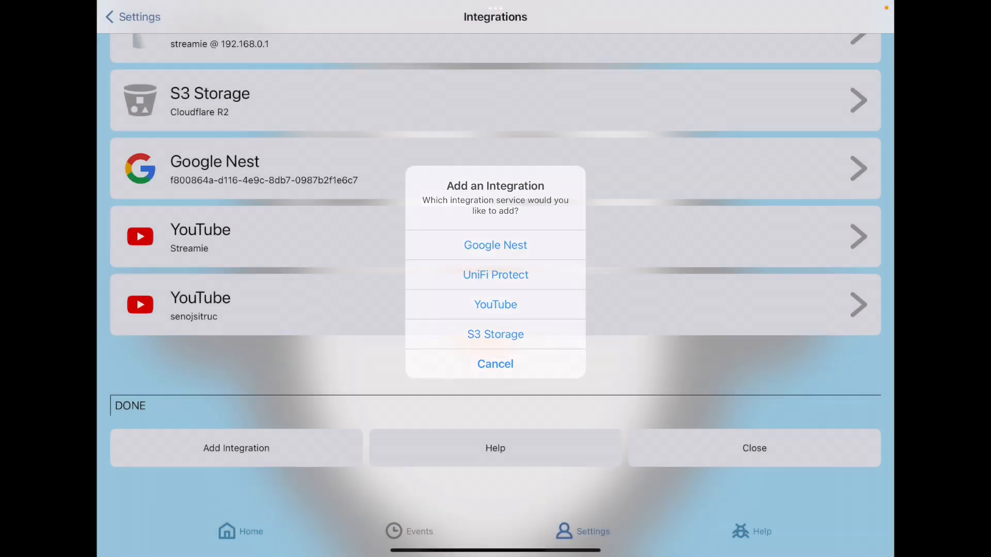
click(495, 364)
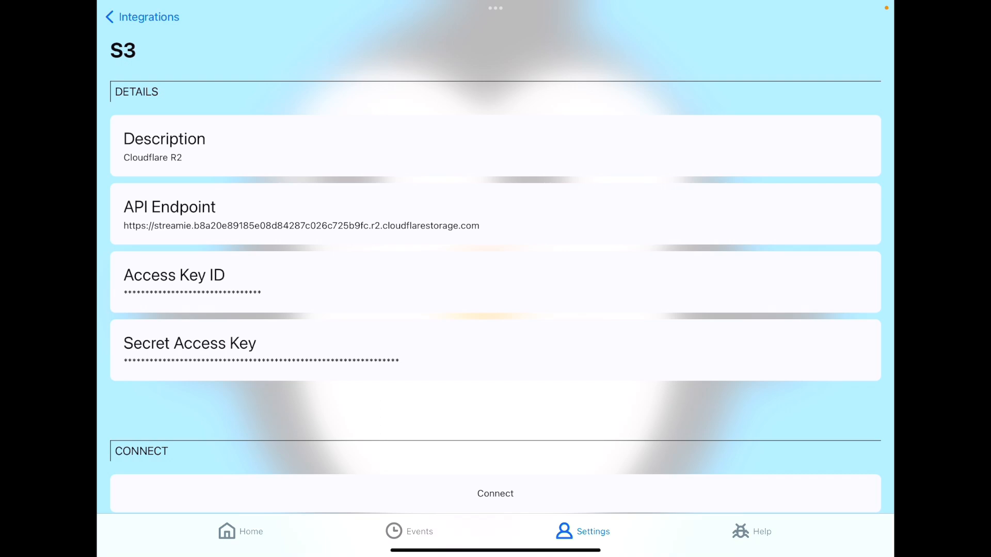
scroll(down, 3)
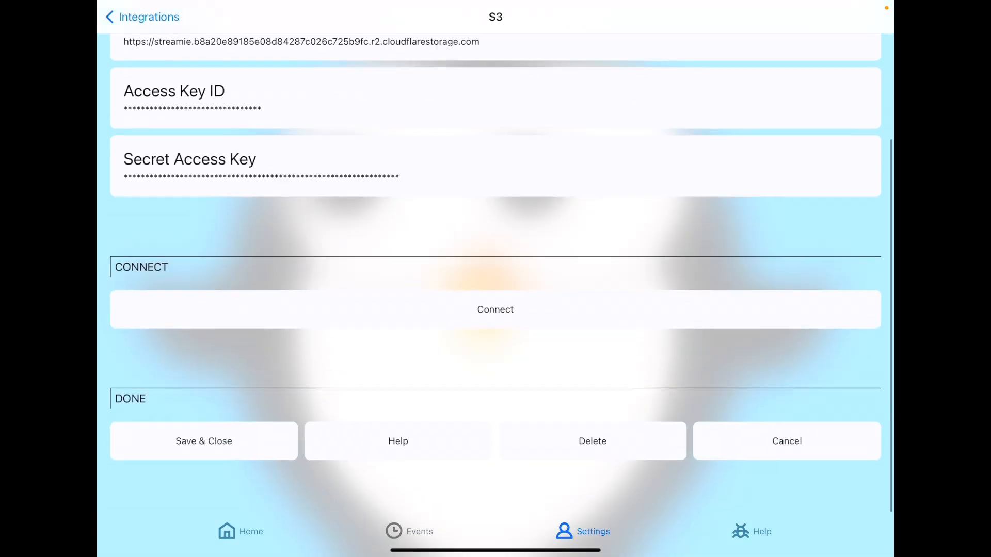
click(495, 309)
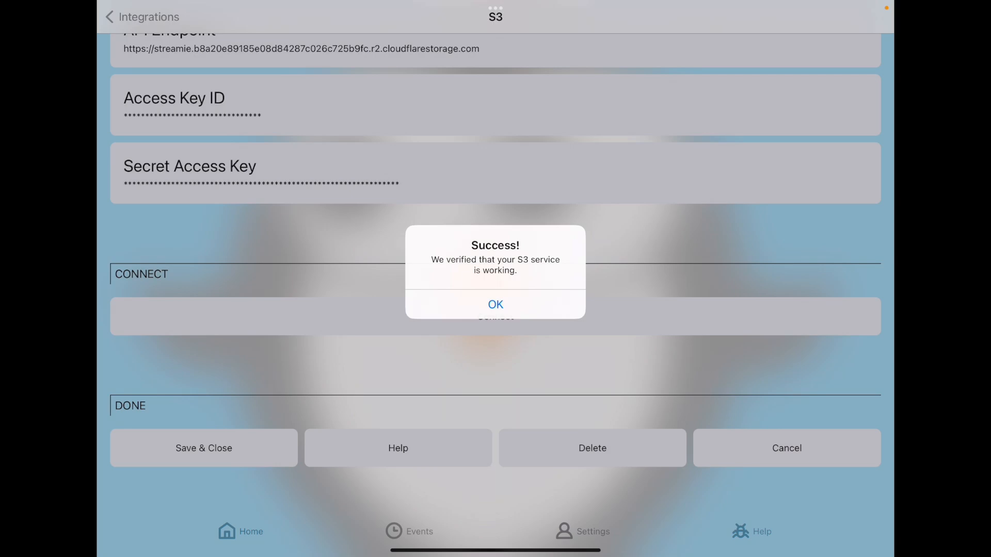
click(495, 304)
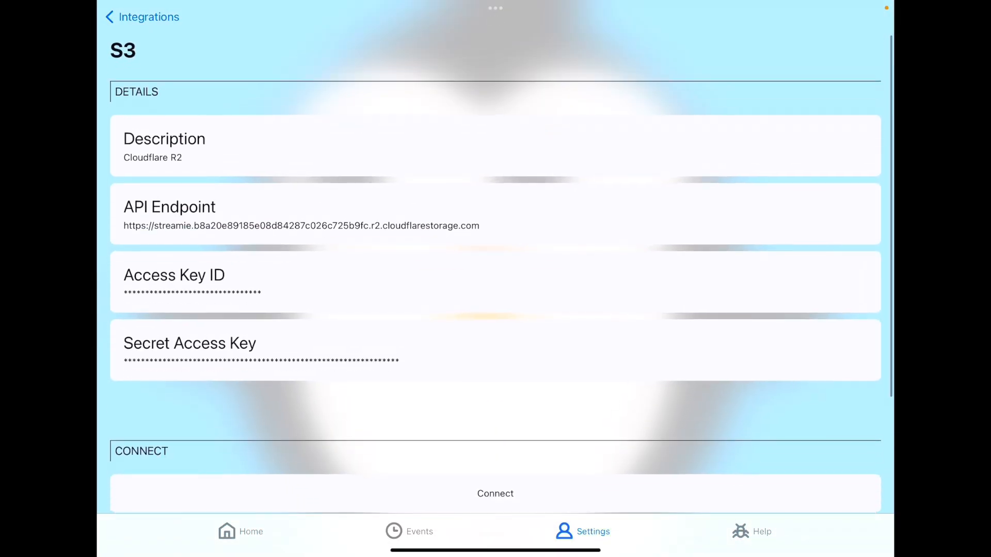
click(142, 16)
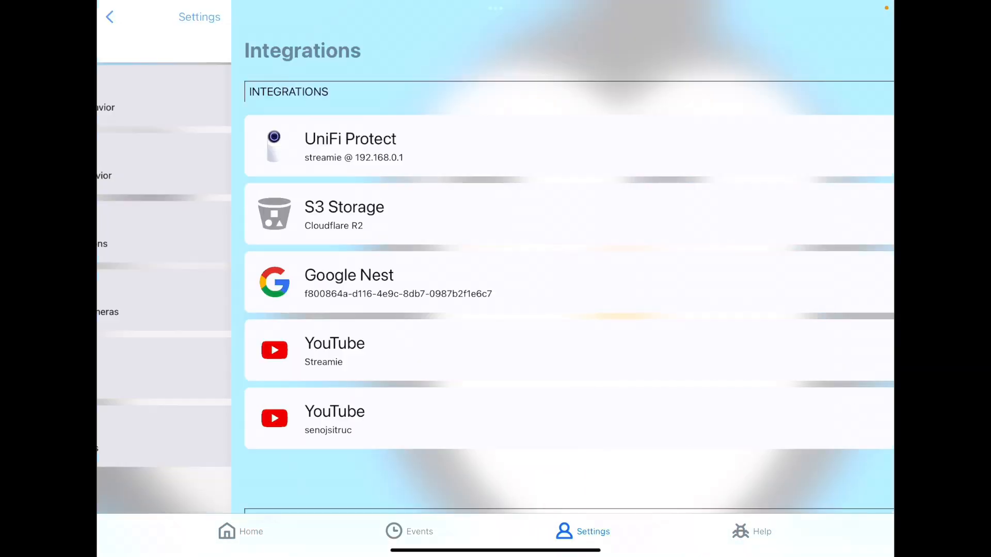
Navigate from Settings through Home and File Servers to the Servers list showing Cloudflare R2.
click(108, 16)
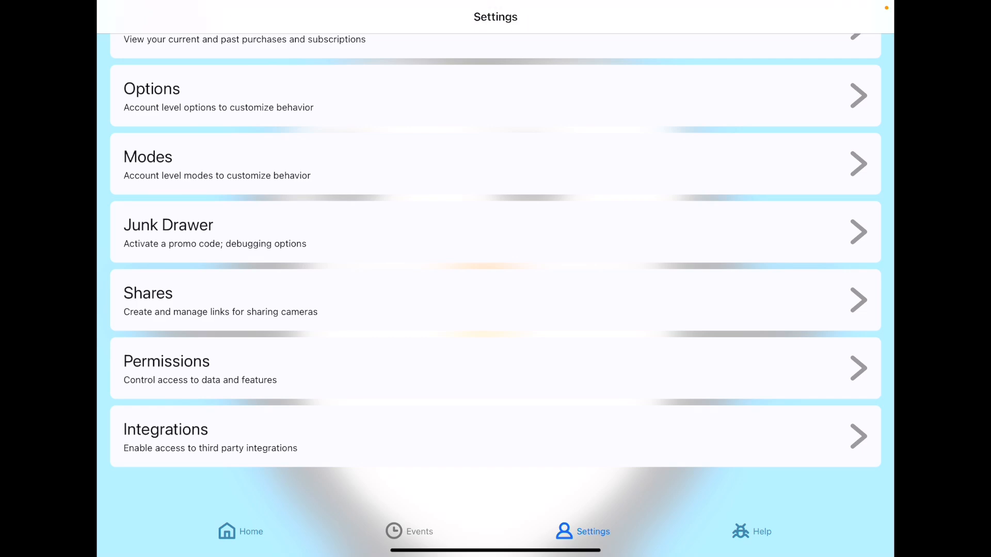
click(240, 531)
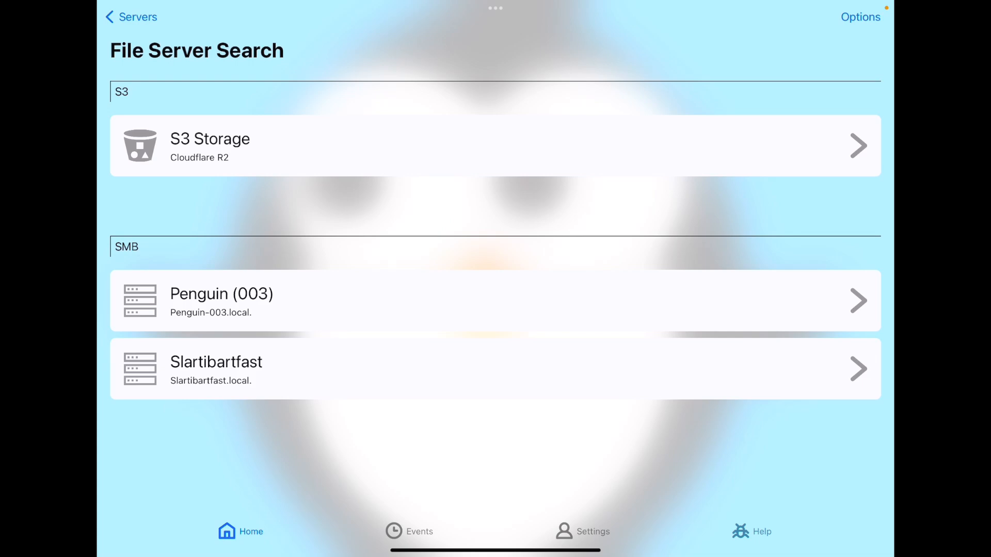
click(131, 17)
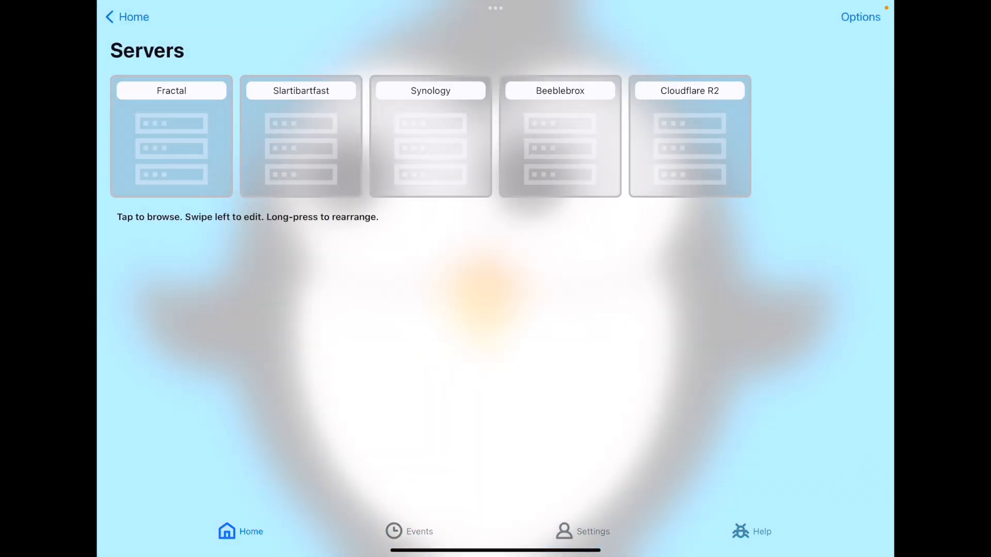
Open Cloudflare R2 settings and review the /recordings/ path, 1-day quota and all cameras.
click(689, 136)
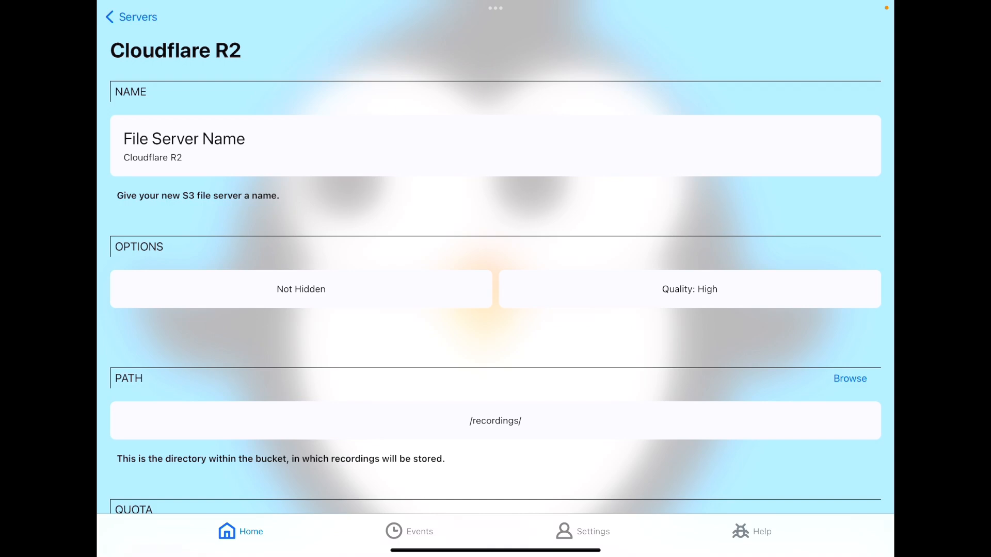
scroll(down, 3)
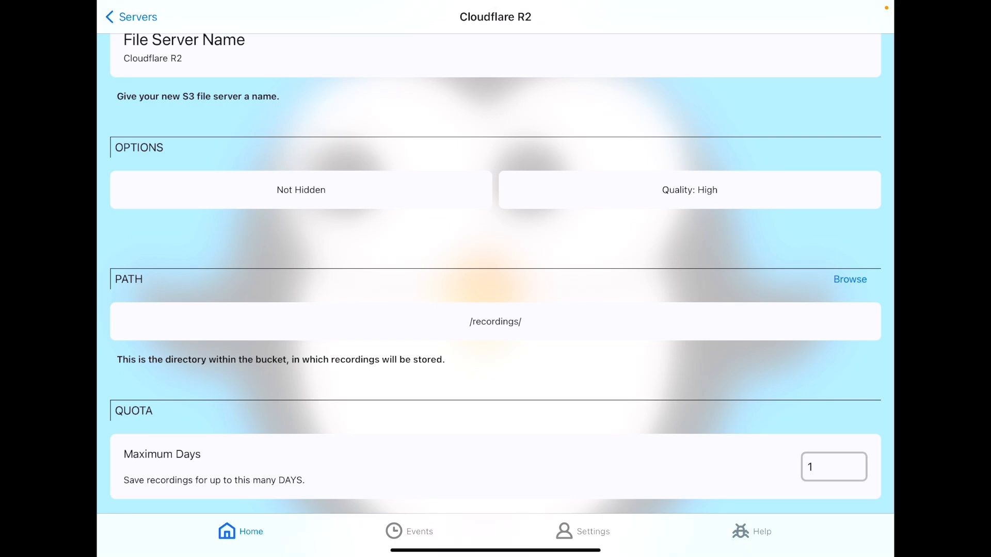
scroll(down, 3)
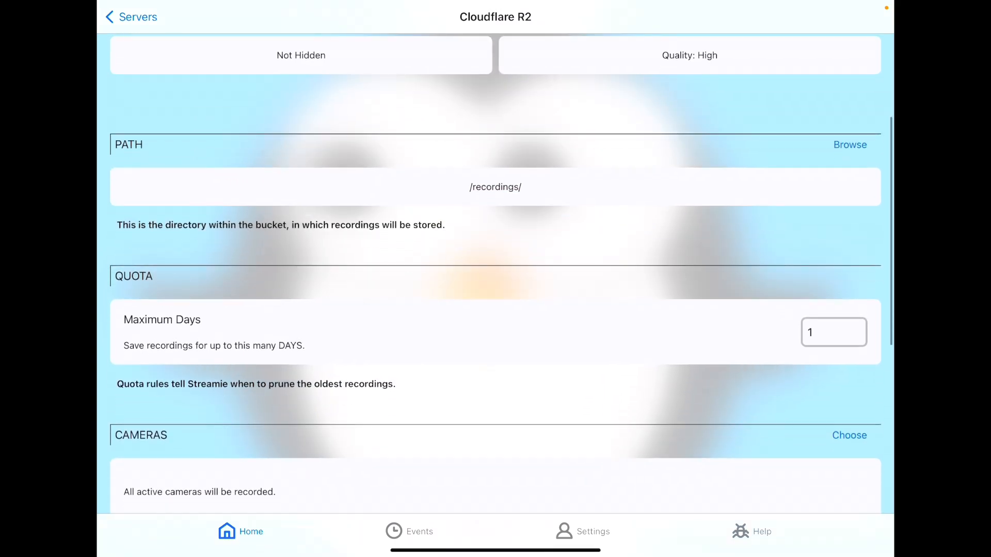
click(849, 144)
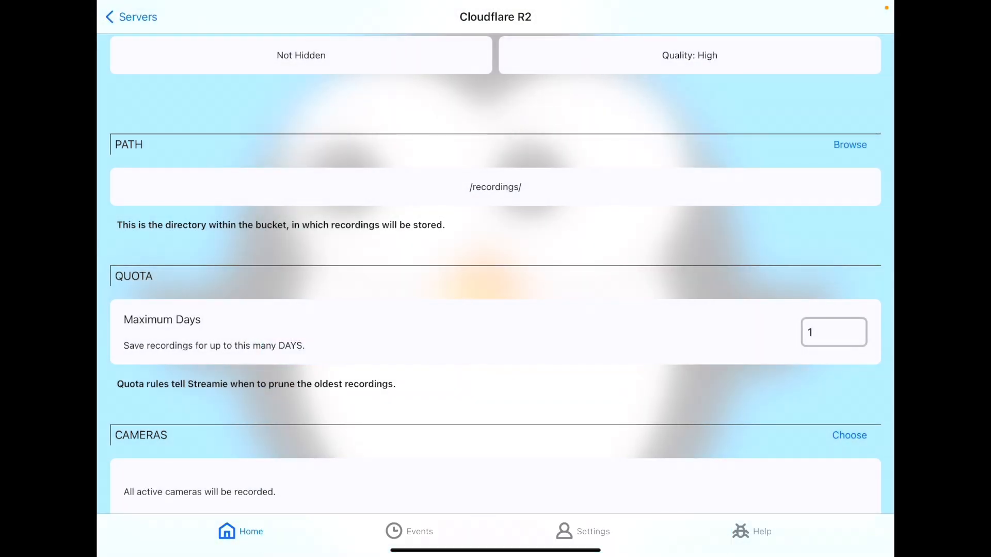
scroll(down, 3)
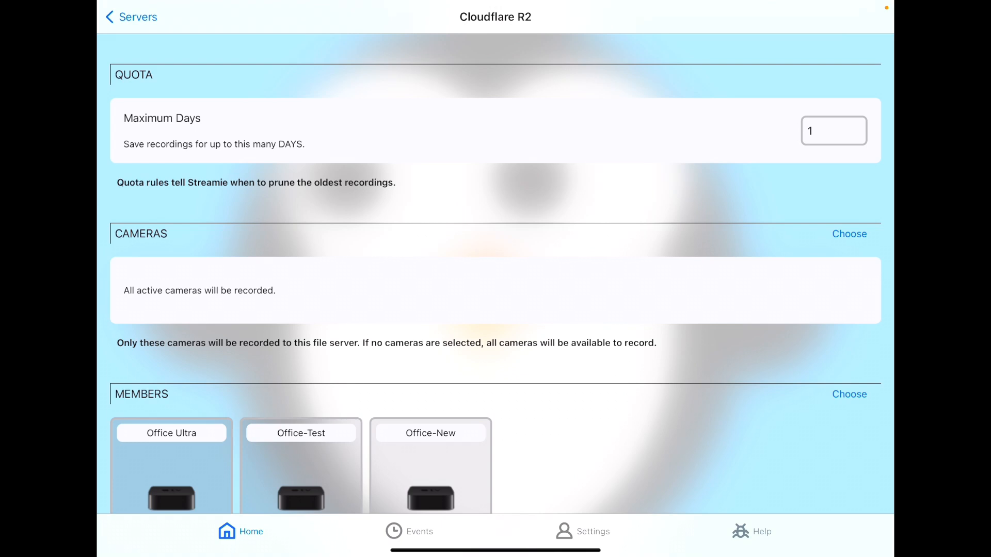
scroll(down, 3)
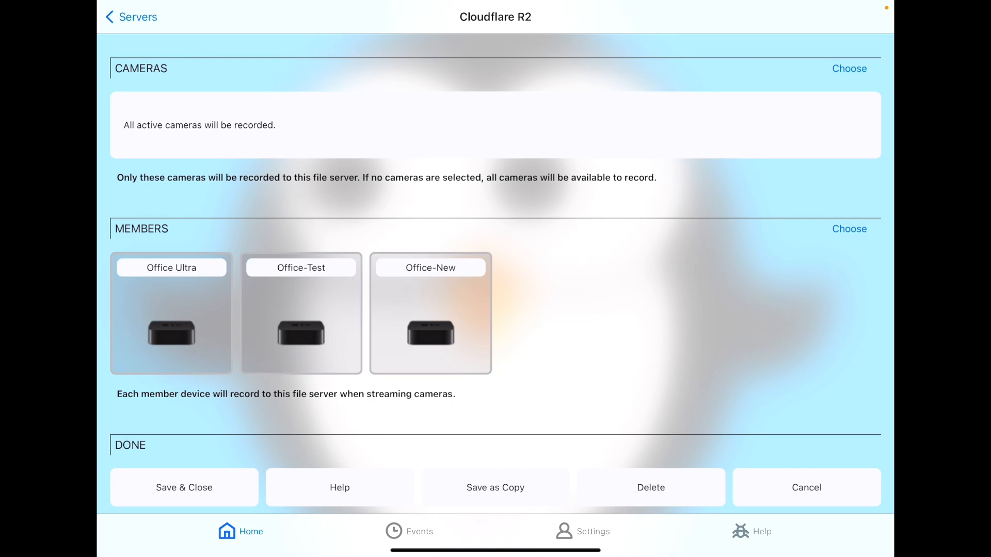
Scroll to the Members and Done sections of the Cloudflare R2 settings.
scroll(down, 3)
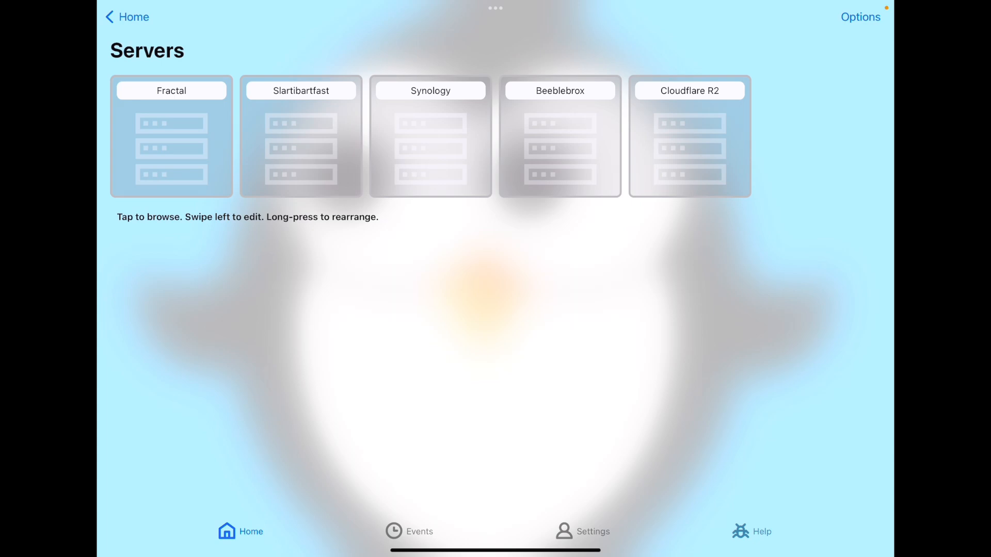
Go back Home and browse Cloudflare R2 to a camera's date list showing 2023-06-14.
click(127, 17)
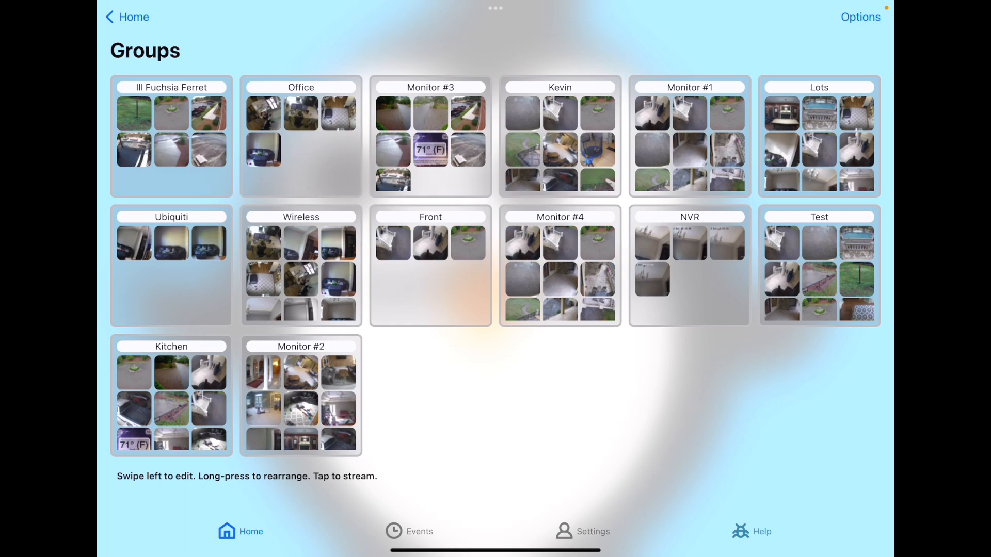
click(127, 17)
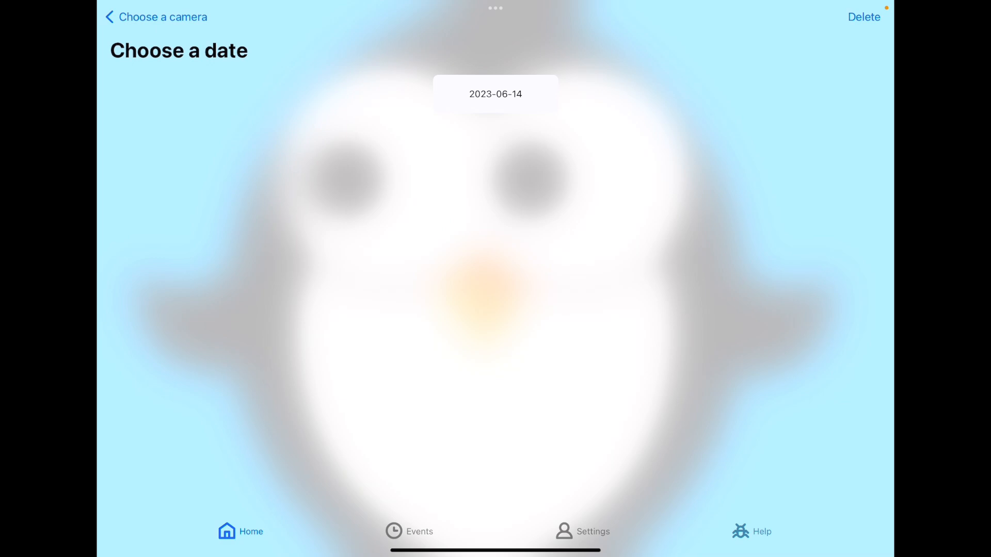
click(495, 94)
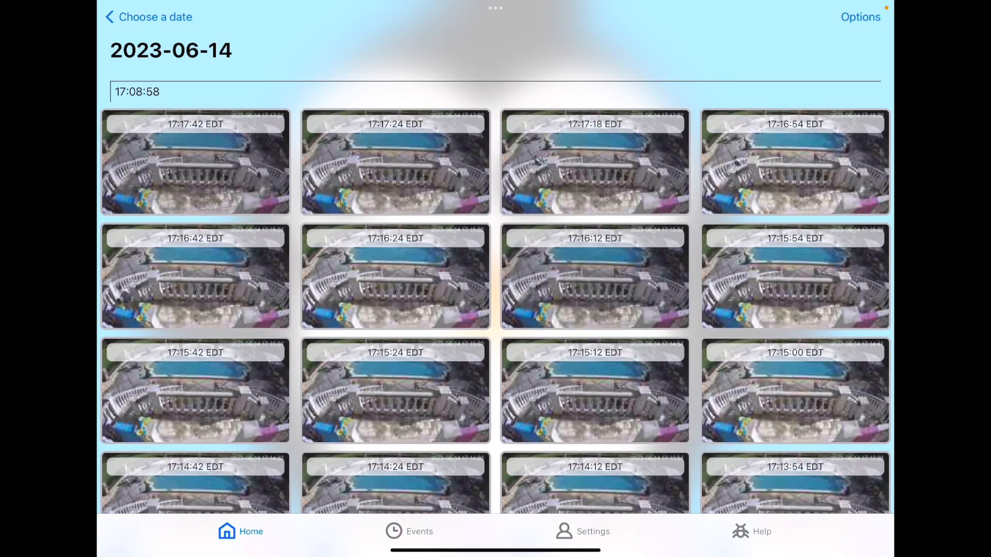
scroll(down, 3)
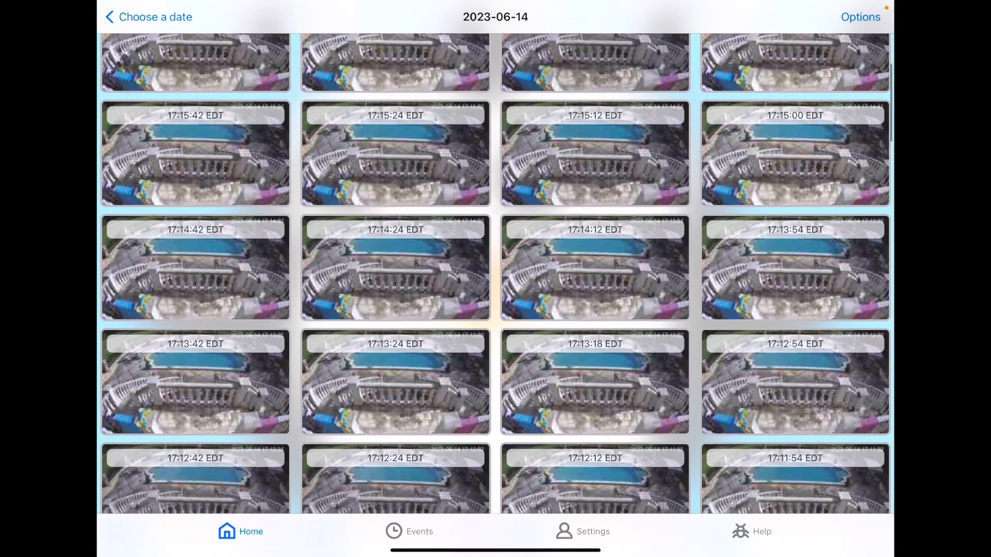
scroll(down, 3)
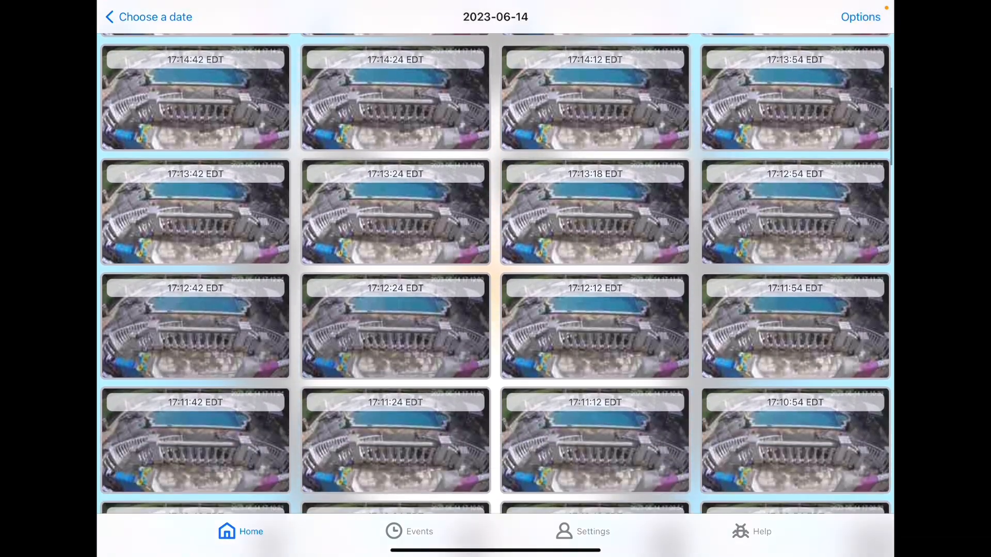
scroll(down, 3)
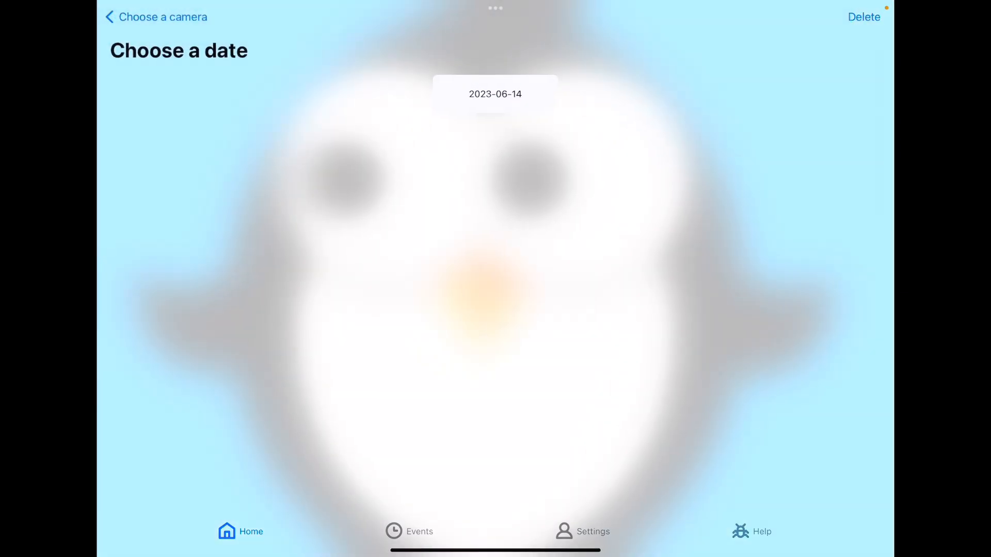
Back out from the date list through the Servers list to Home.
click(155, 16)
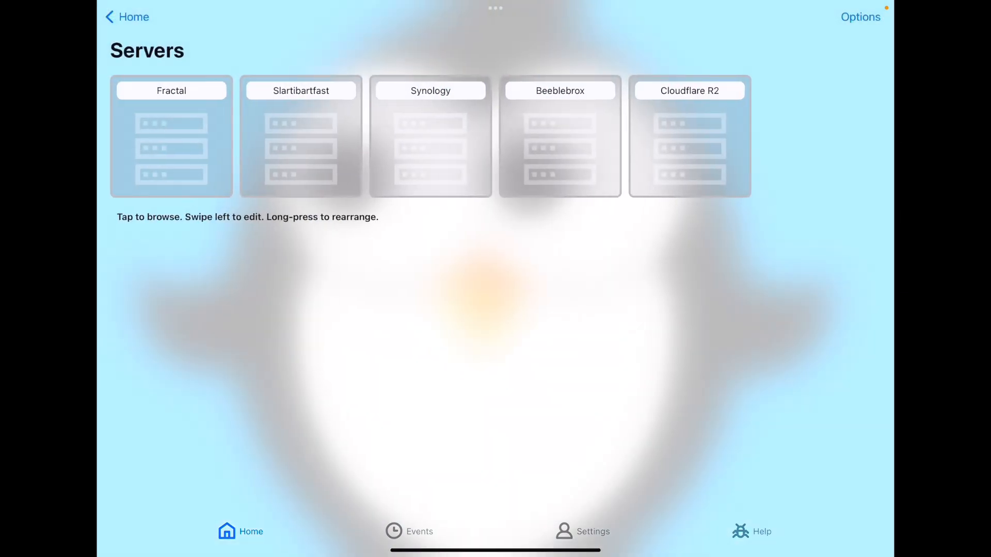
click(127, 16)
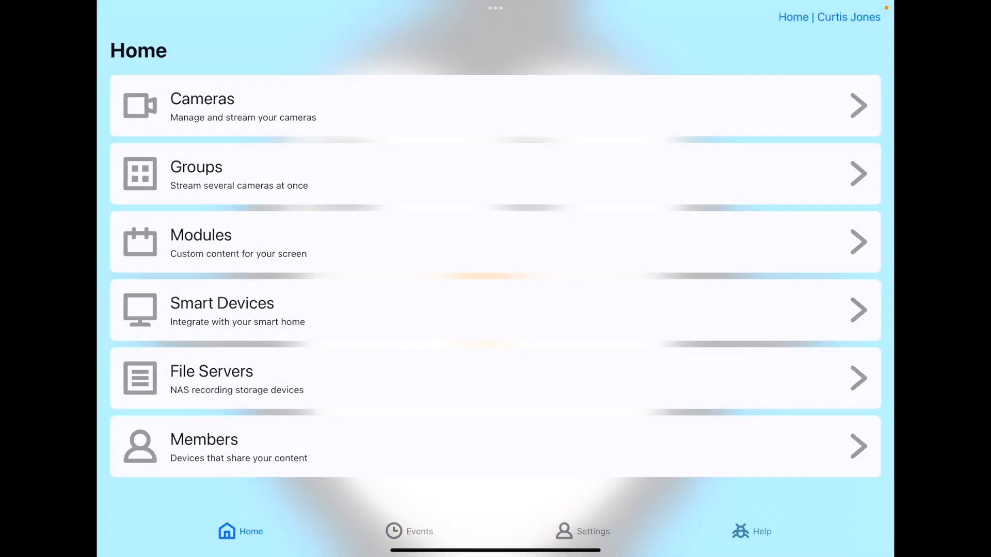